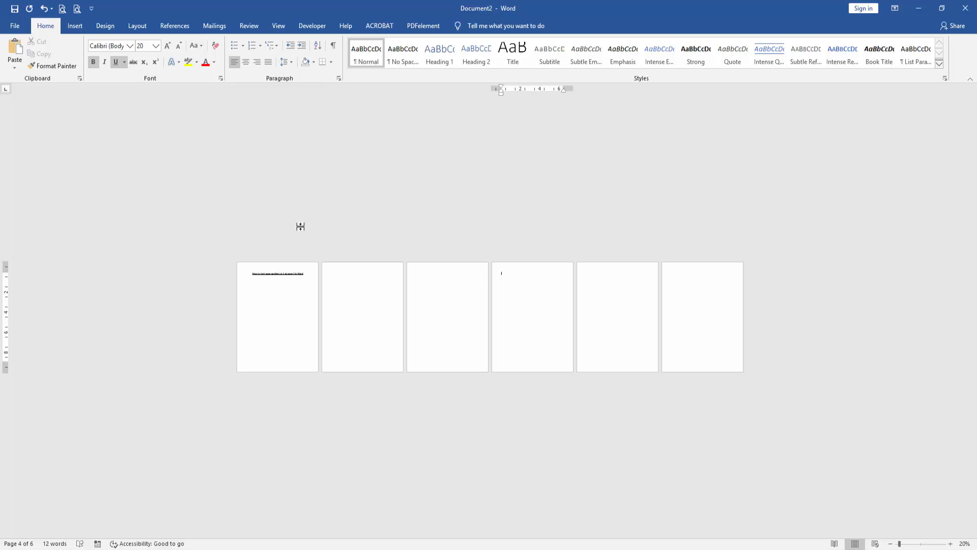
- Show the Layout ribbon settings for the six-page document
left_click(137, 25)
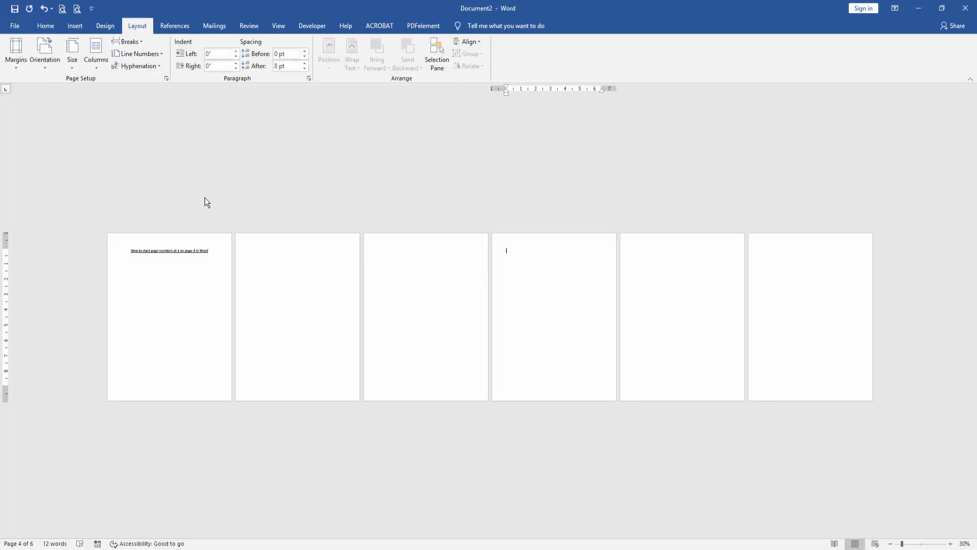
left_click(128, 42)
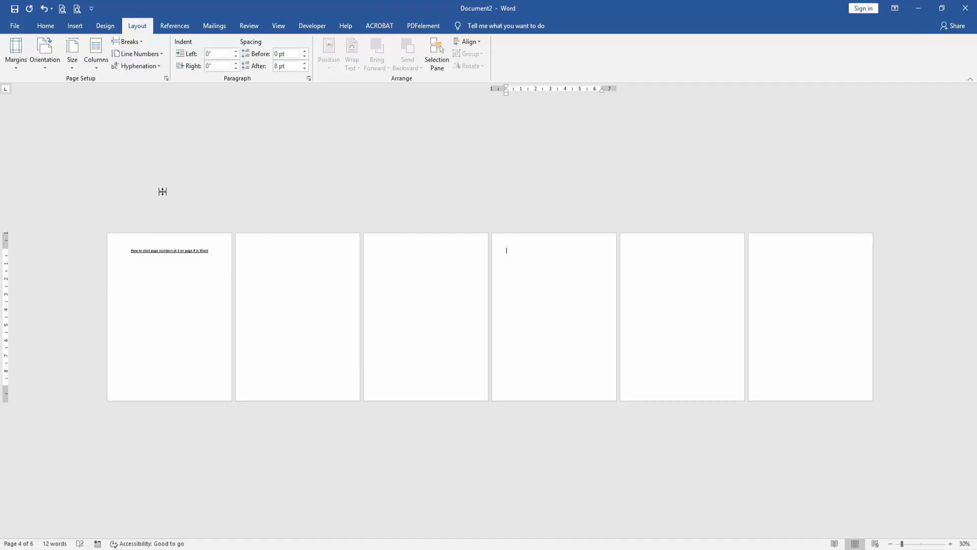
mouse_move(105, 26)
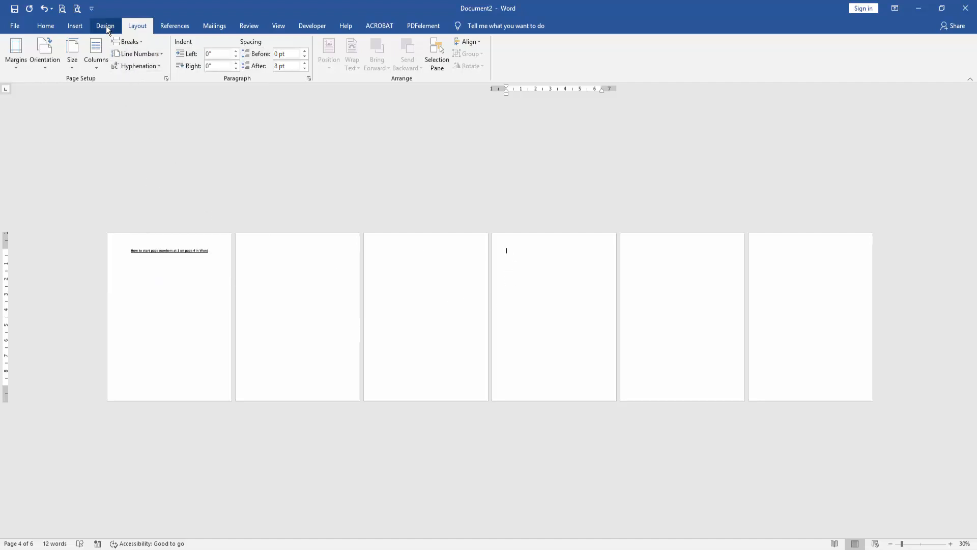
- Enter header editing and turn off Link to Previous for the Section 2 header
left_click(536, 53)
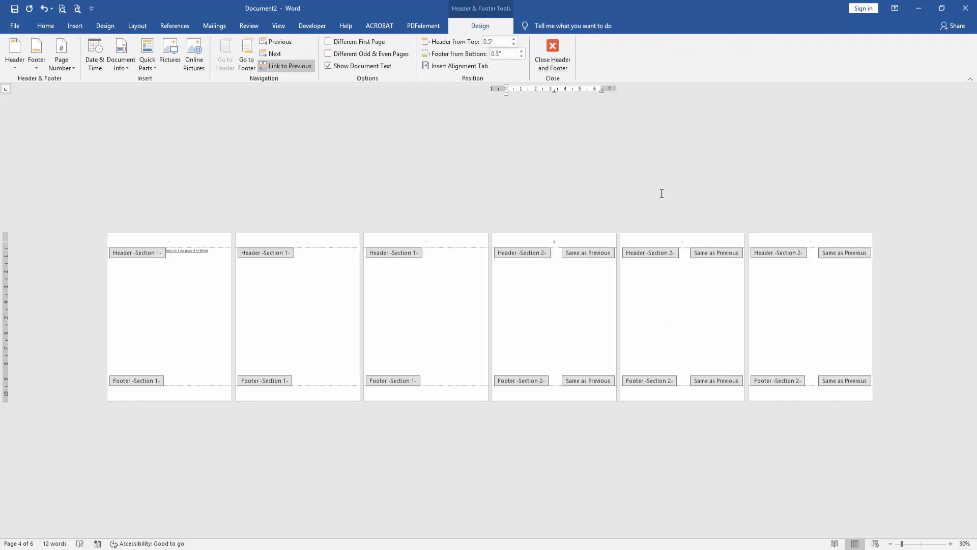
mouse_move(467, 243)
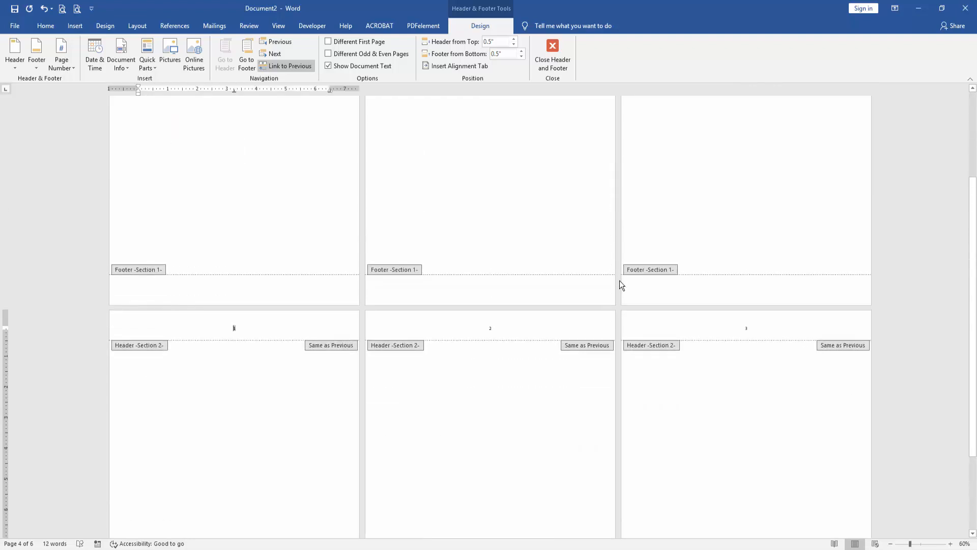
mouse_move(248, 213)
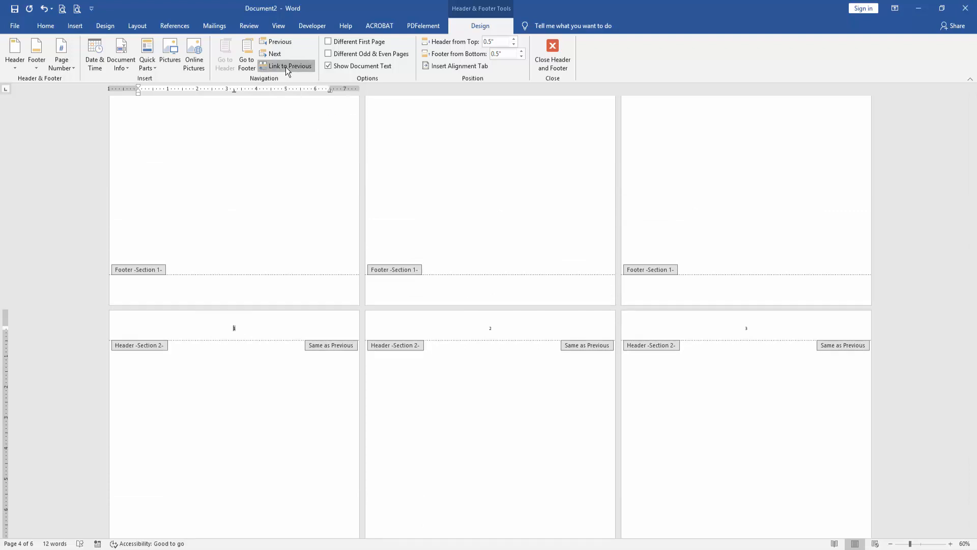
left_click(61, 53)
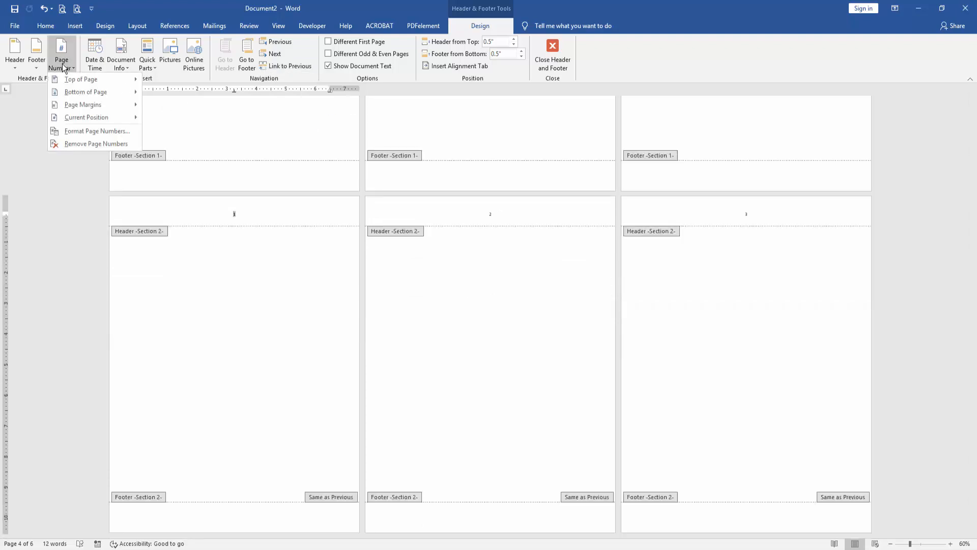
mouse_move(85, 131)
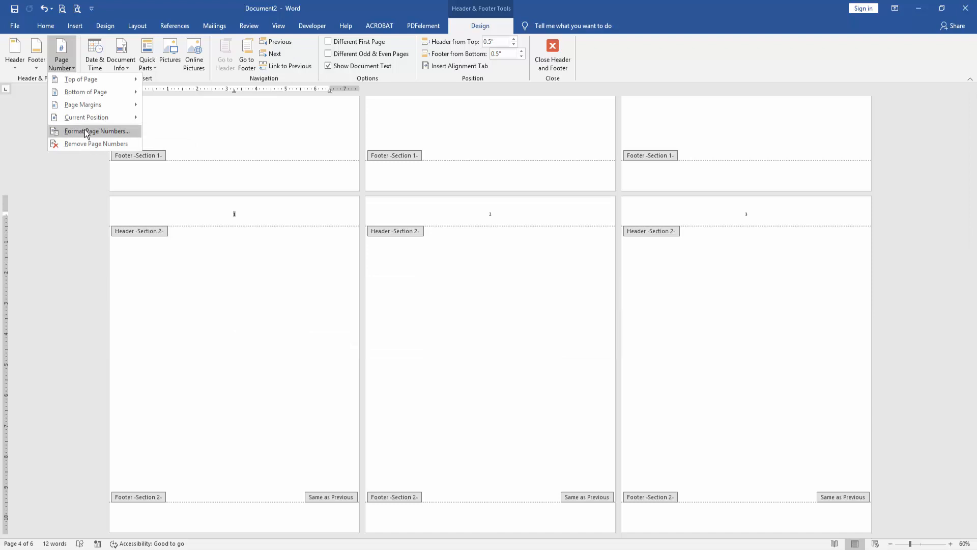
- Format Section 2 page numbers to start at 1
left_click(97, 130)
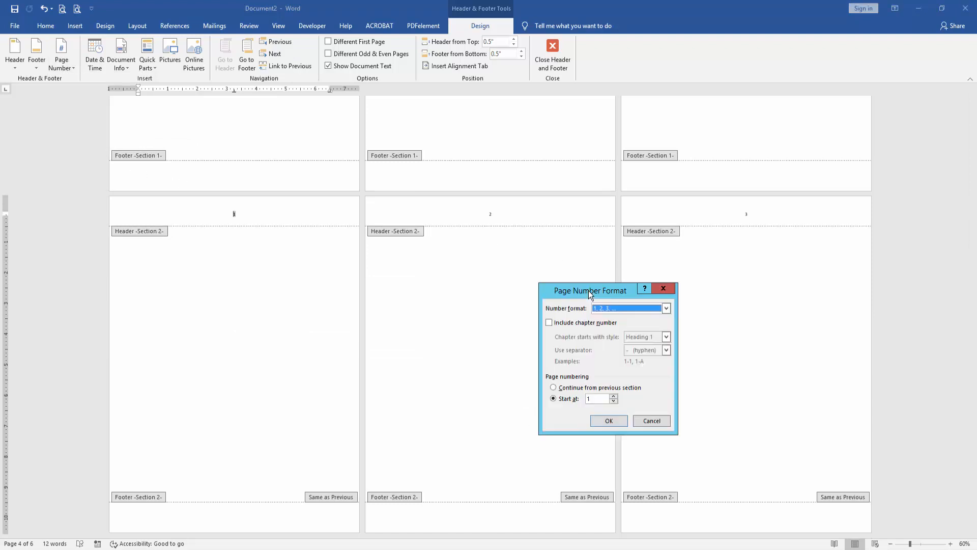
left_click(608, 420)
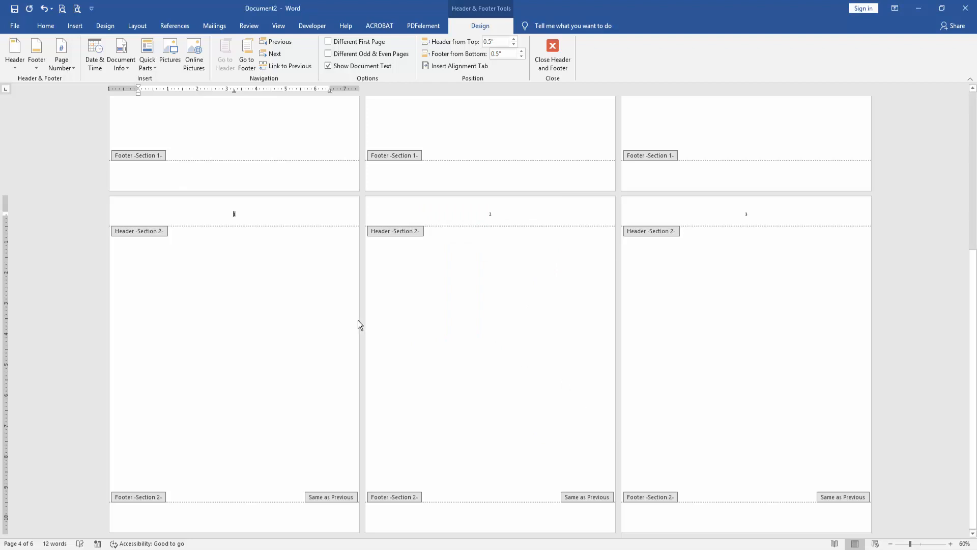
- Review the earlier headers, then close header and footer editing
scroll("up", 3)
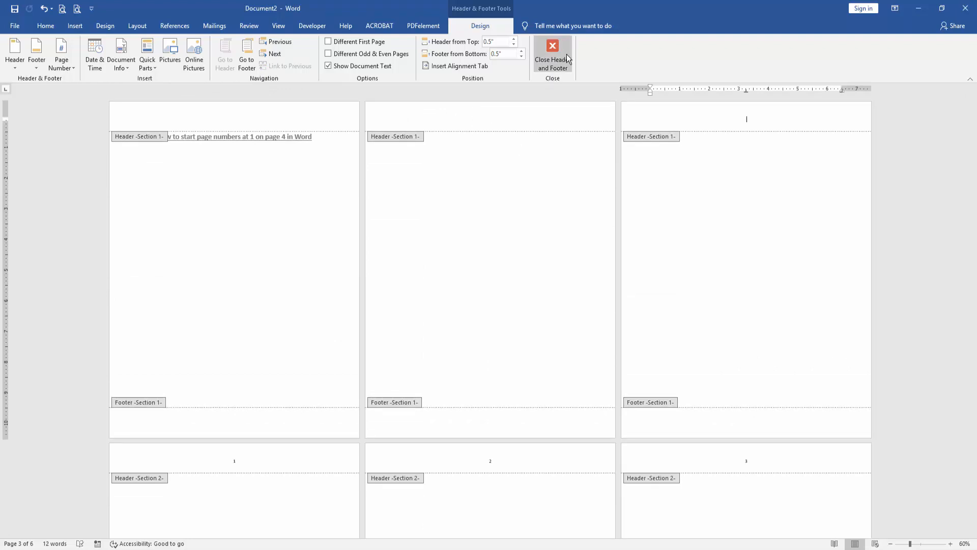
left_click(552, 55)
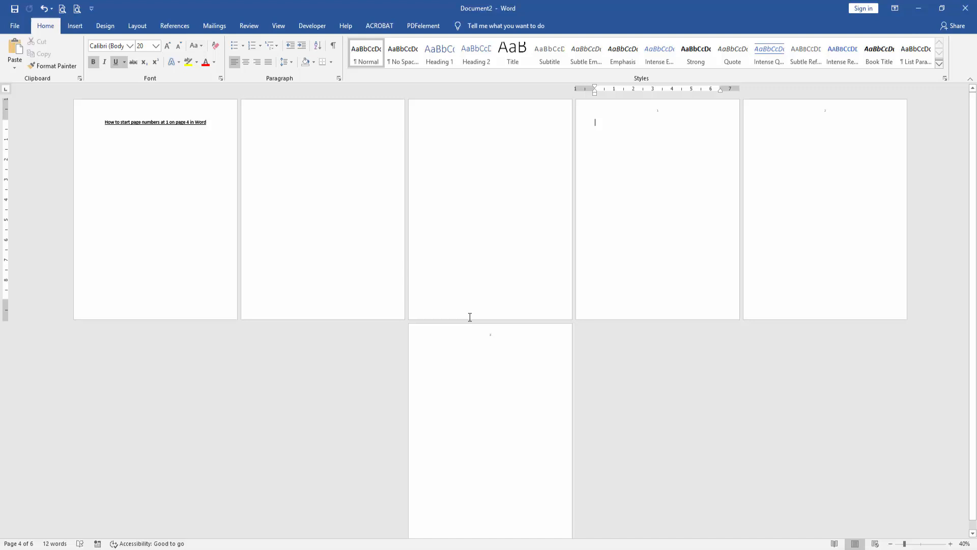
mouse_move(661, 127)
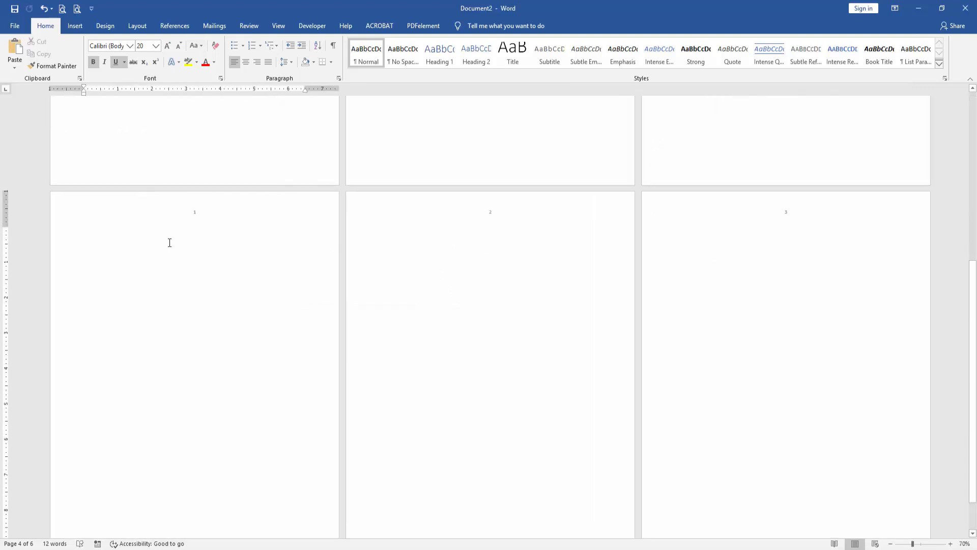
mouse_move(180, 239)
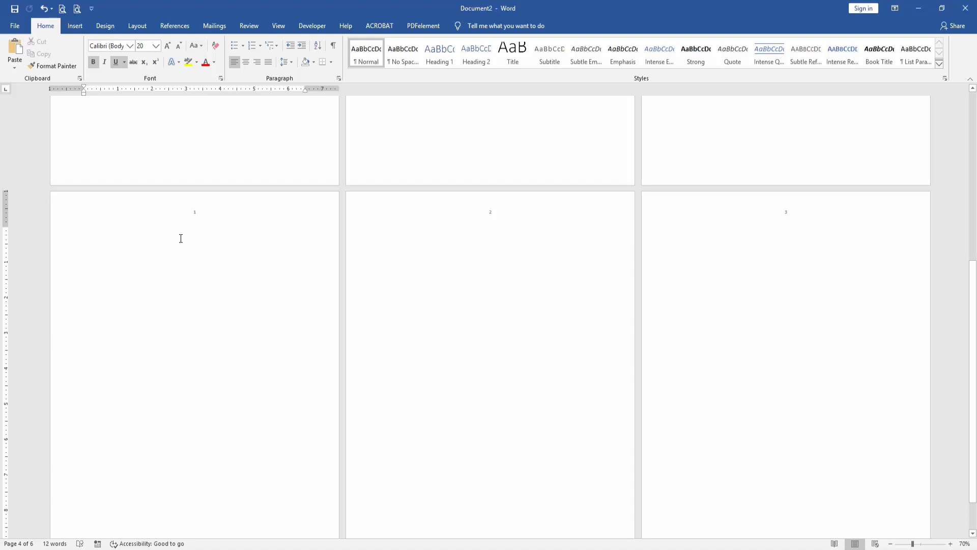
left_click(84, 232)
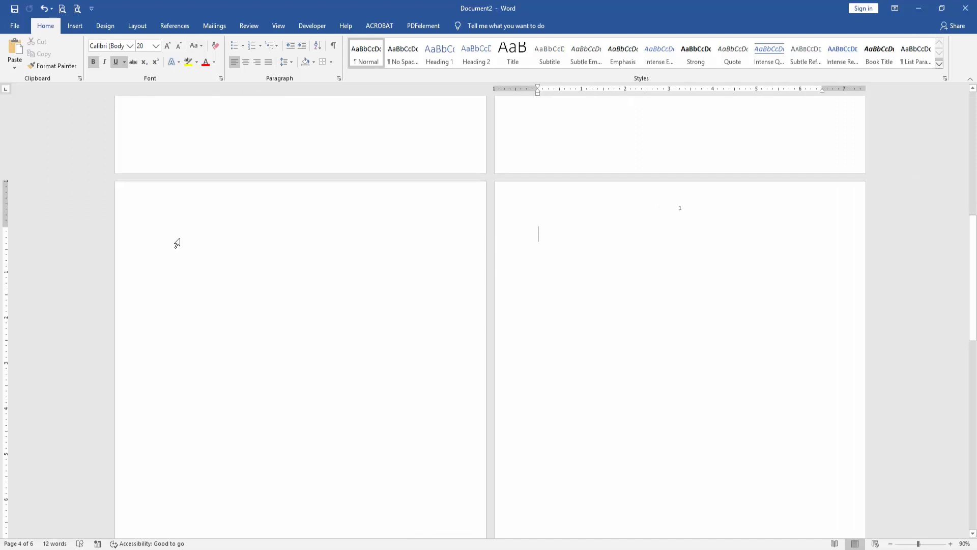
mouse_move(688, 243)
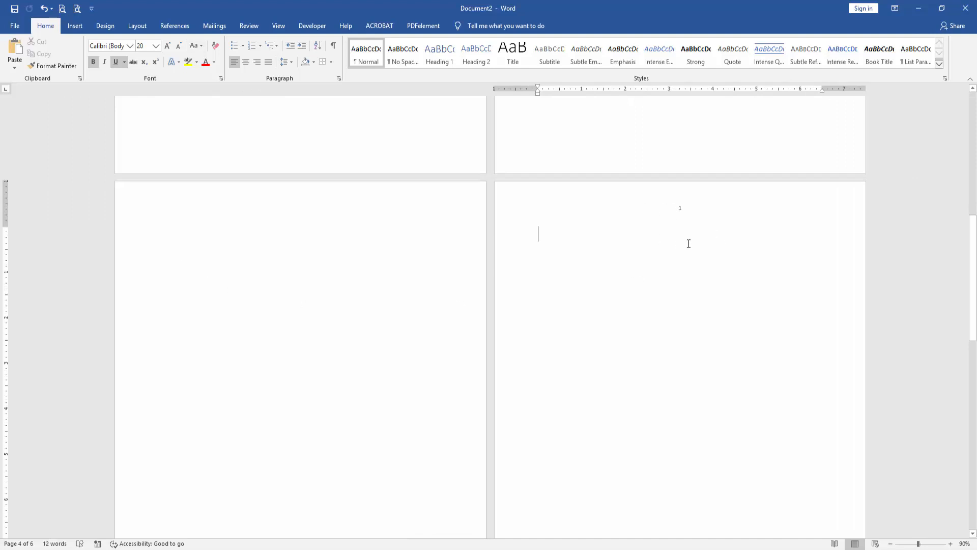